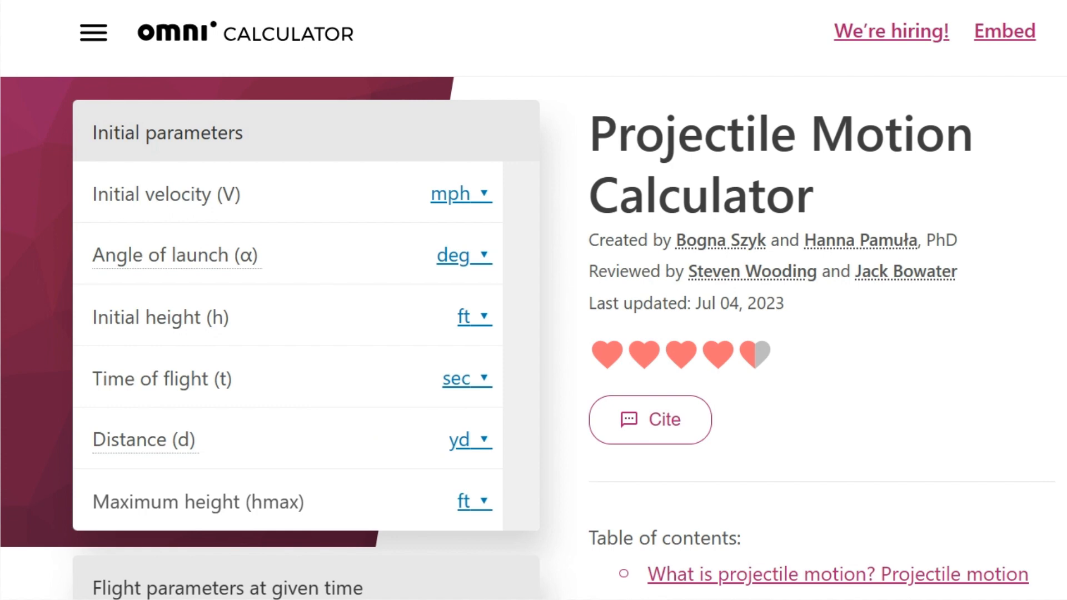
type("1")
type("21.9")
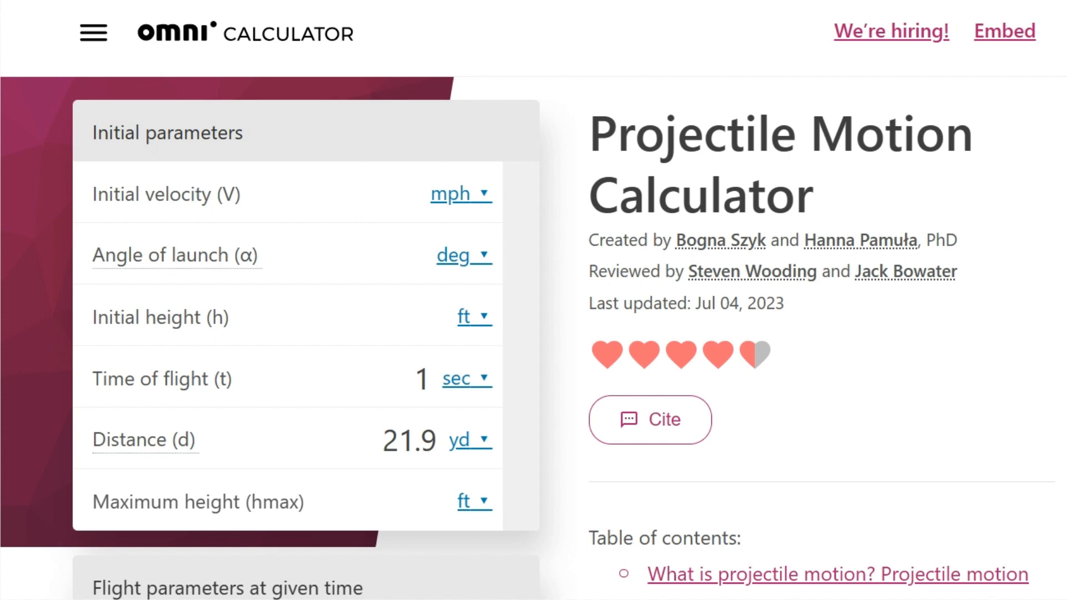
scroll("down", 3)
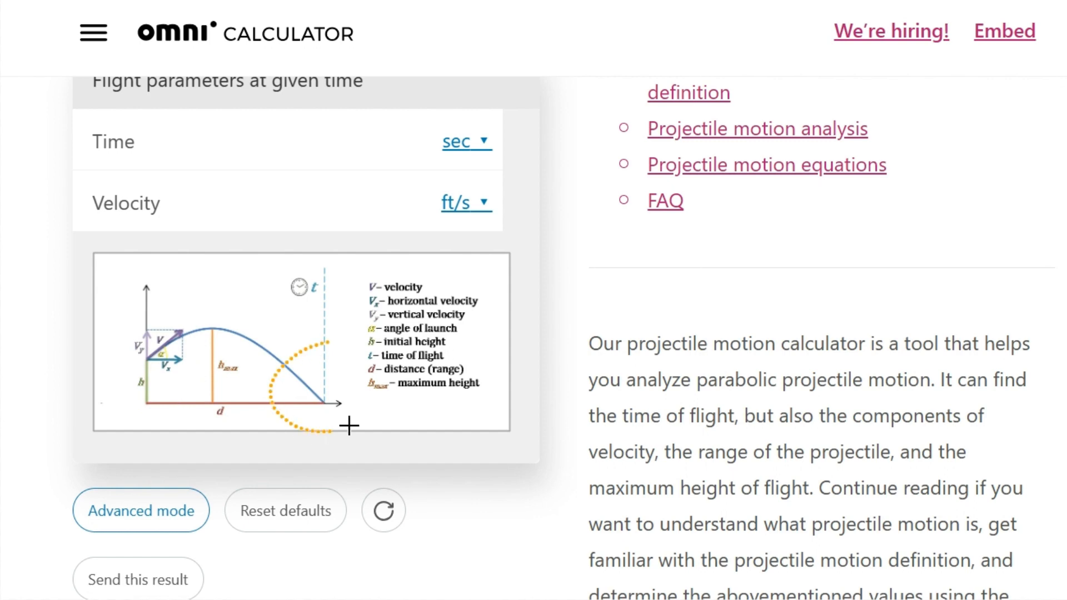
mouse_move(411, 391)
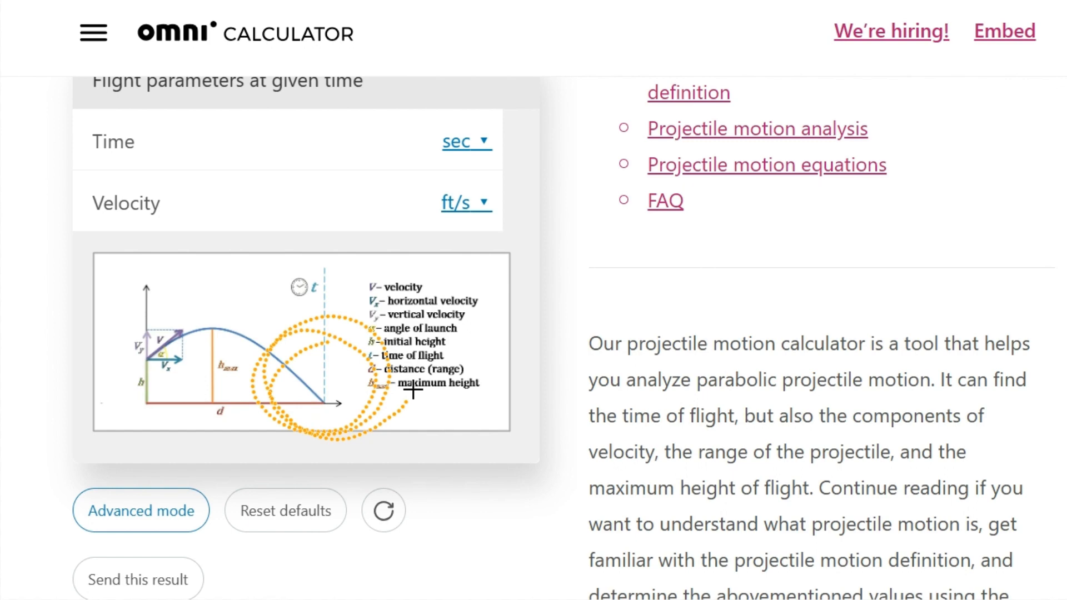